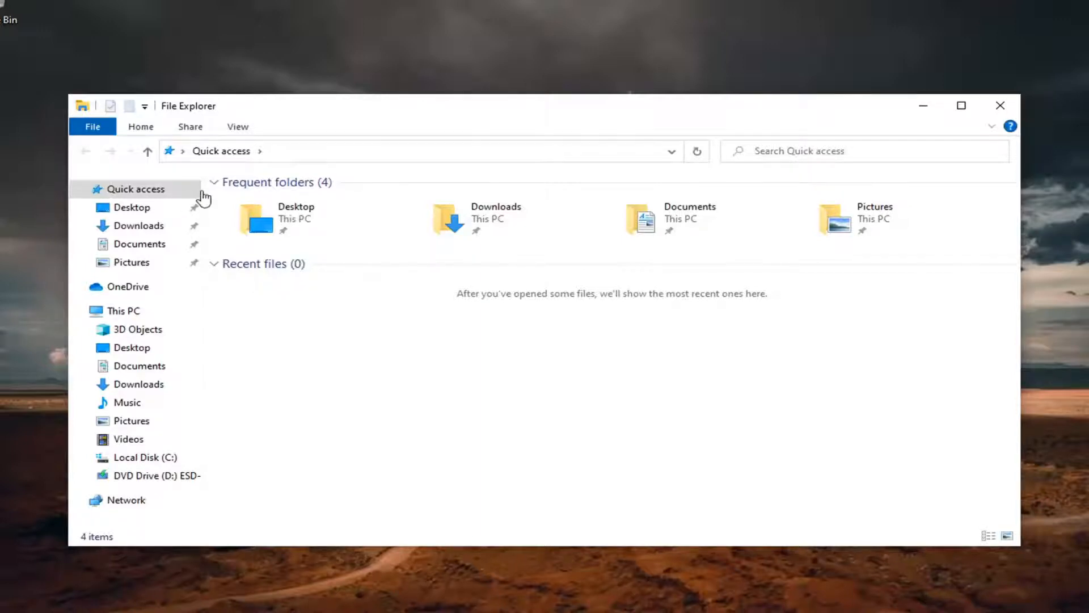
Enable the Preview pane from the View ribbon's Panes group while in Quick access
{"action": "left_click", "coordinate": [296, 219]}
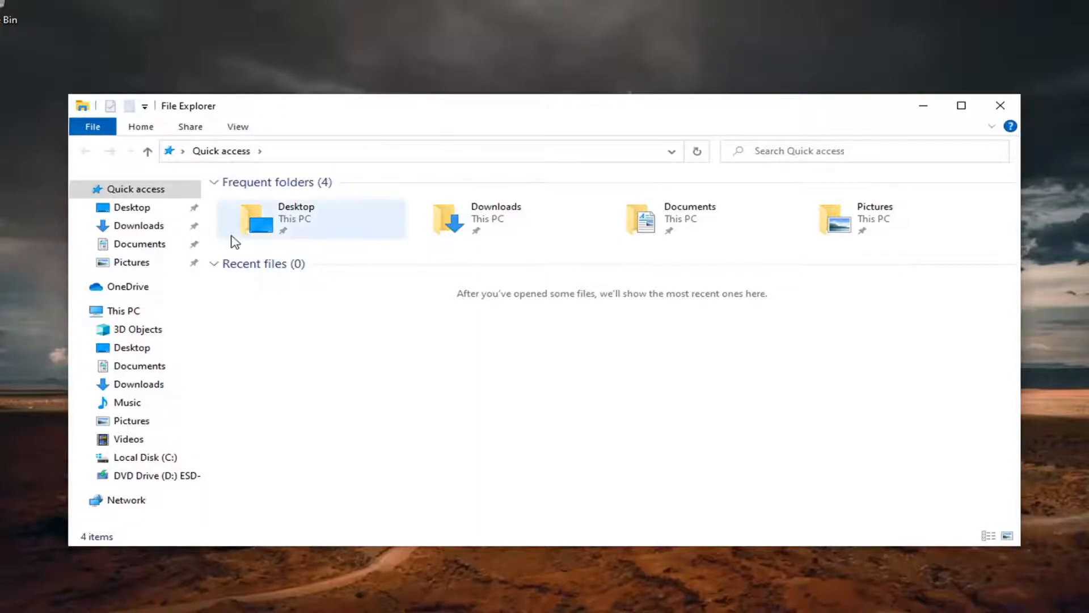
{"action": "mouse_move", "coordinate": [171, 135]}
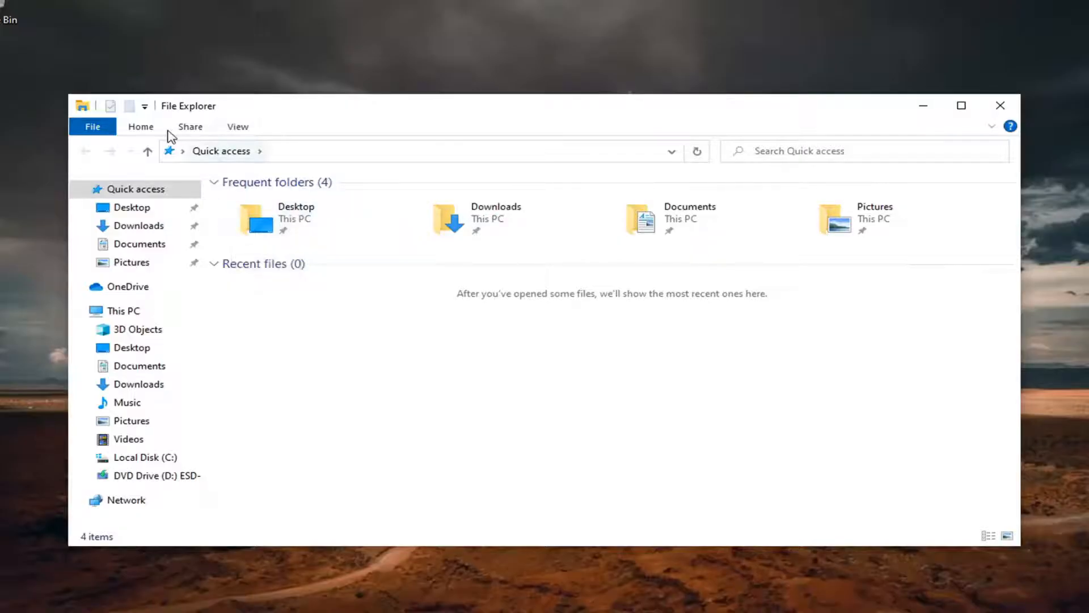
{"action": "left_click", "coordinate": [237, 125]}
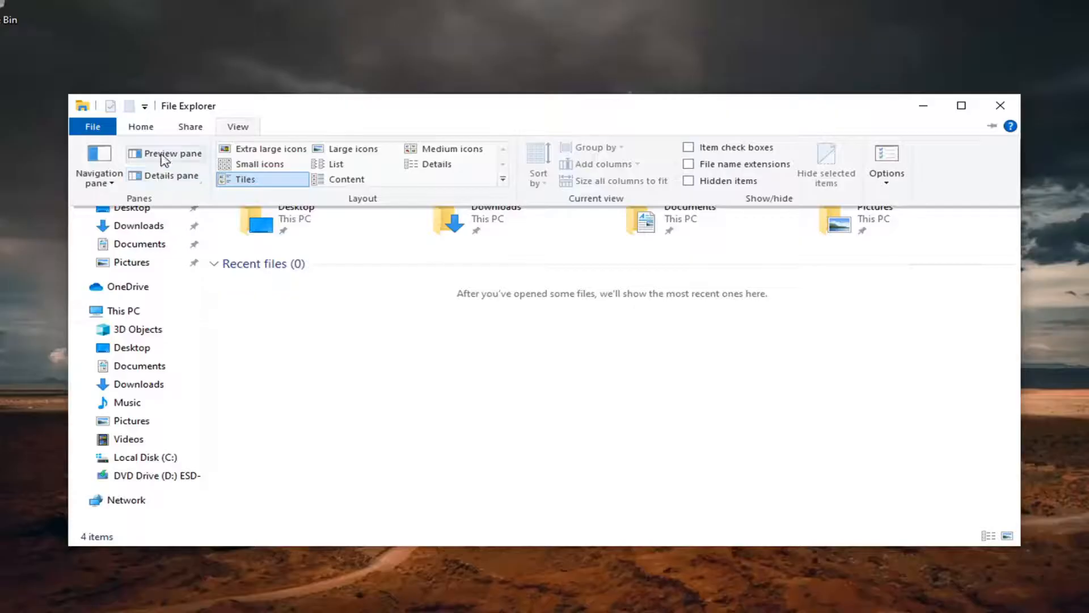
{"action": "left_click", "coordinate": [164, 153]}
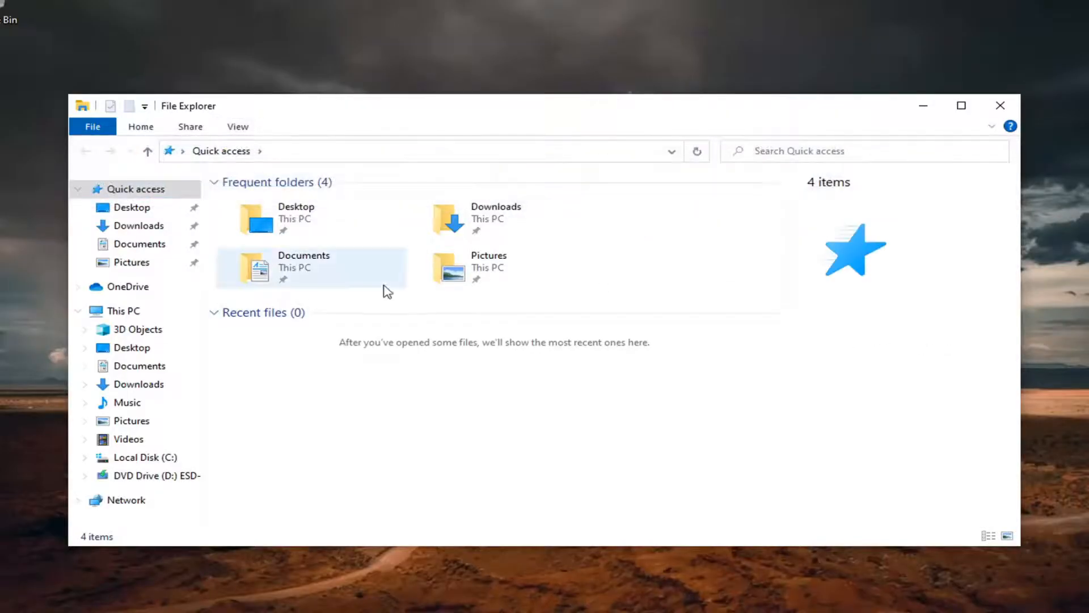
Browse Documents, then Local Disk (C:) and its Users folder, returning to the drive root
{"action": "double_click", "coordinate": [304, 268]}
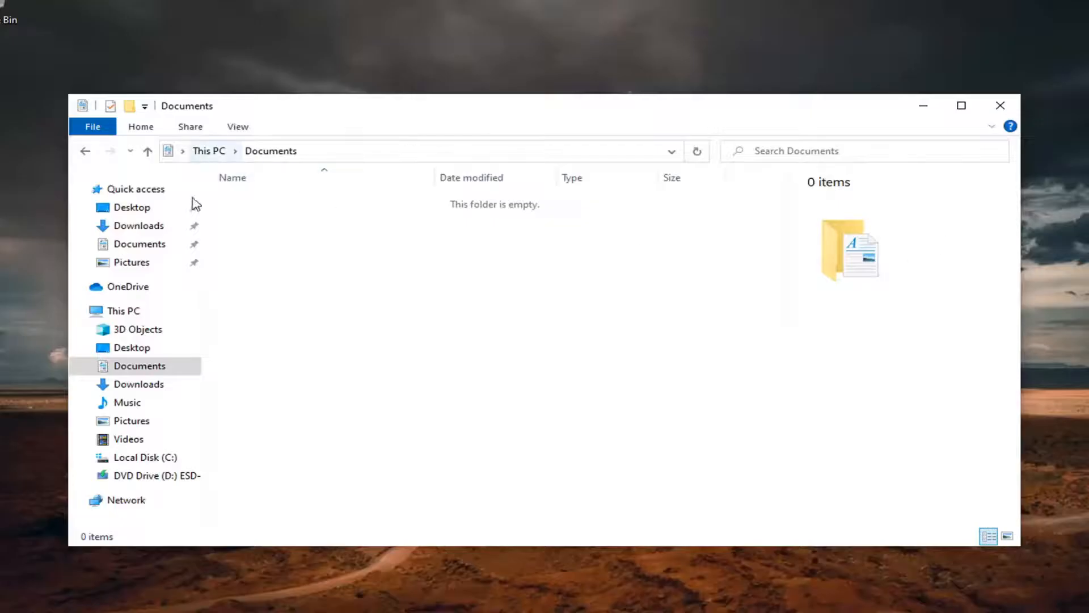
{"action": "left_click", "coordinate": [144, 456]}
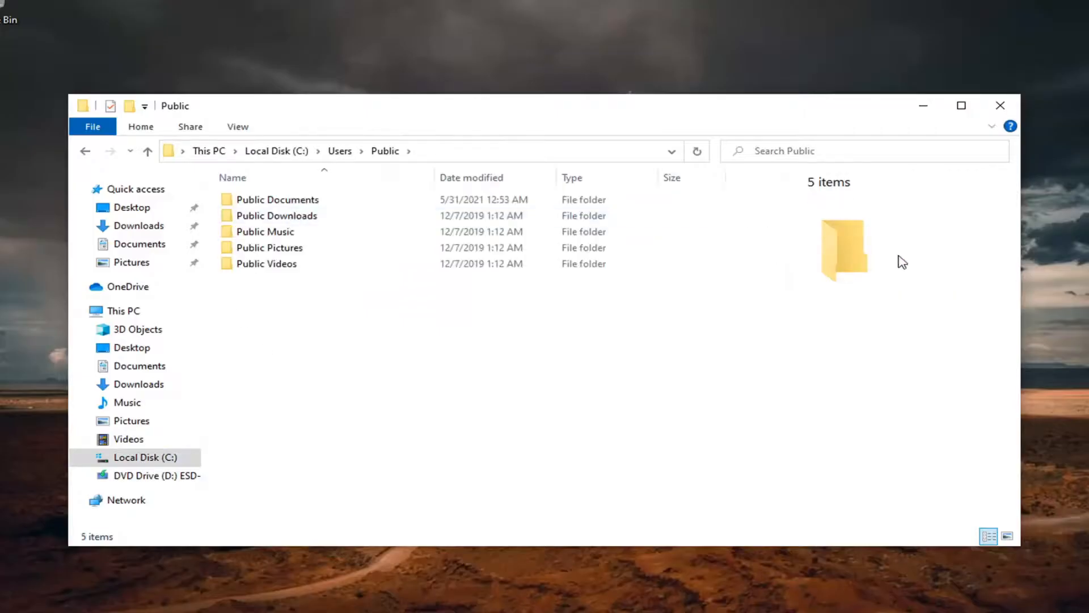
{"action": "double_click", "coordinate": [270, 247]}
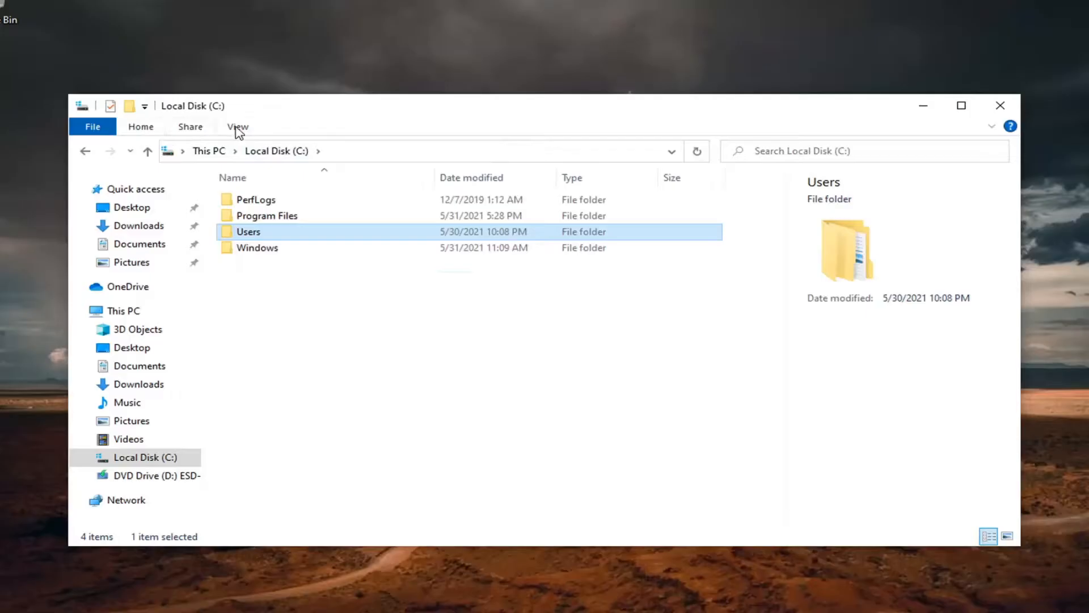
{"action": "left_click", "coordinate": [444, 341]}
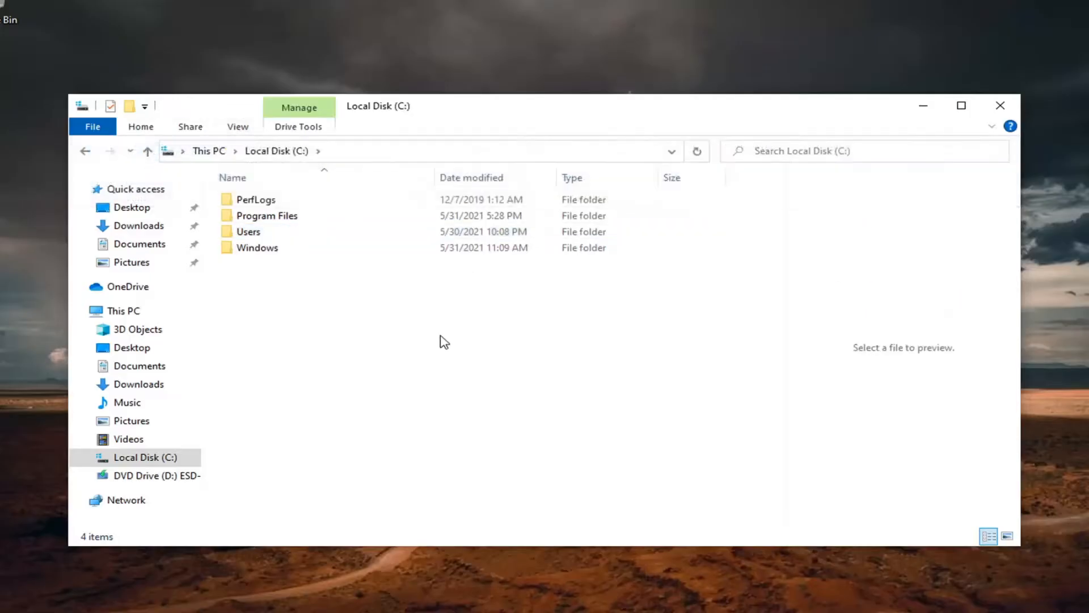